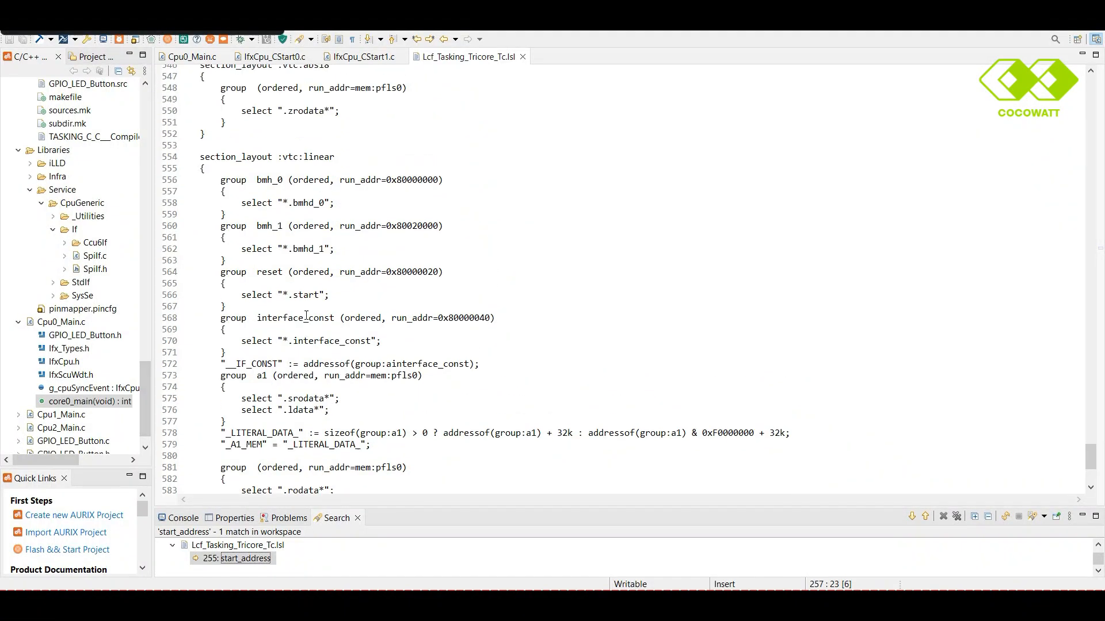
Locate the reset run address 0x80000020 and the start_address symbol _START in Lcf_Tasking_Tricore_Tc.lsl.
scroll("down", 3)
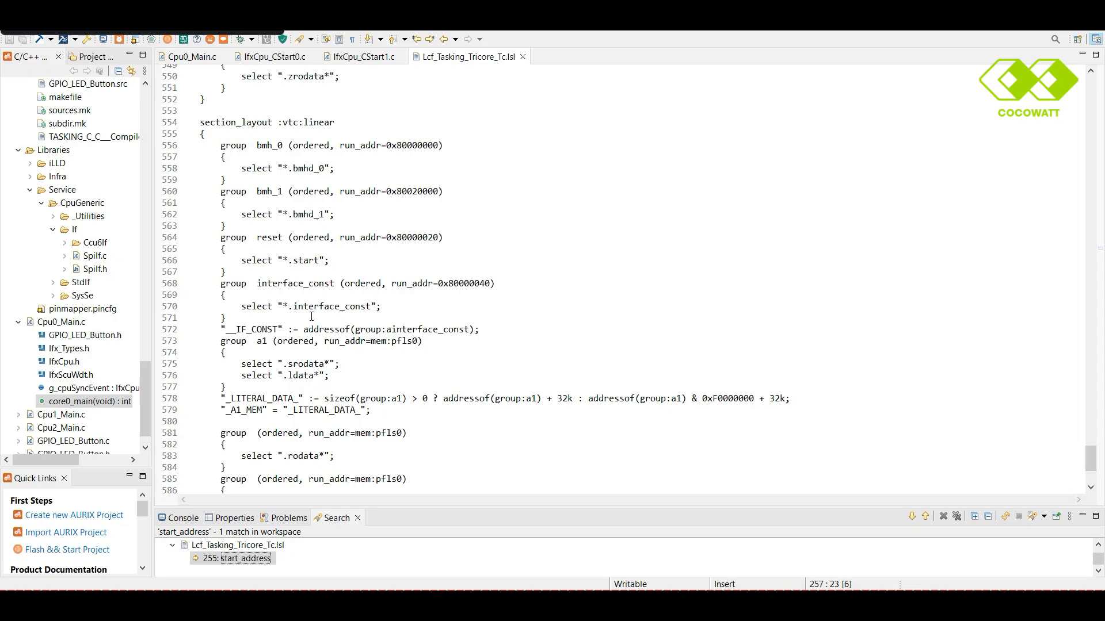
mouse_move(357, 289)
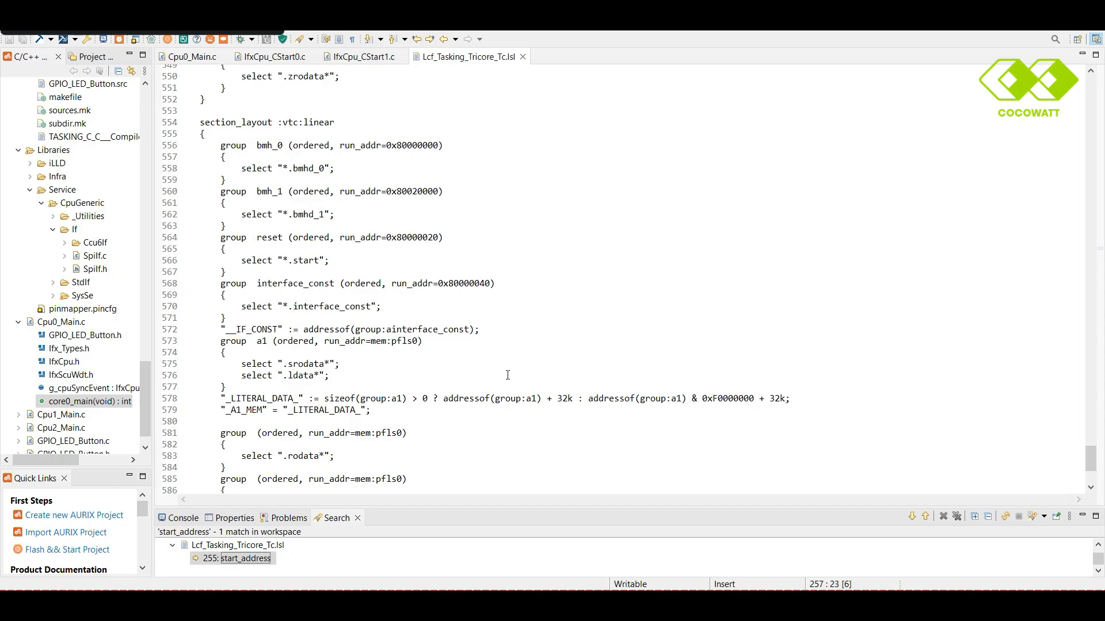
left_click(405, 237)
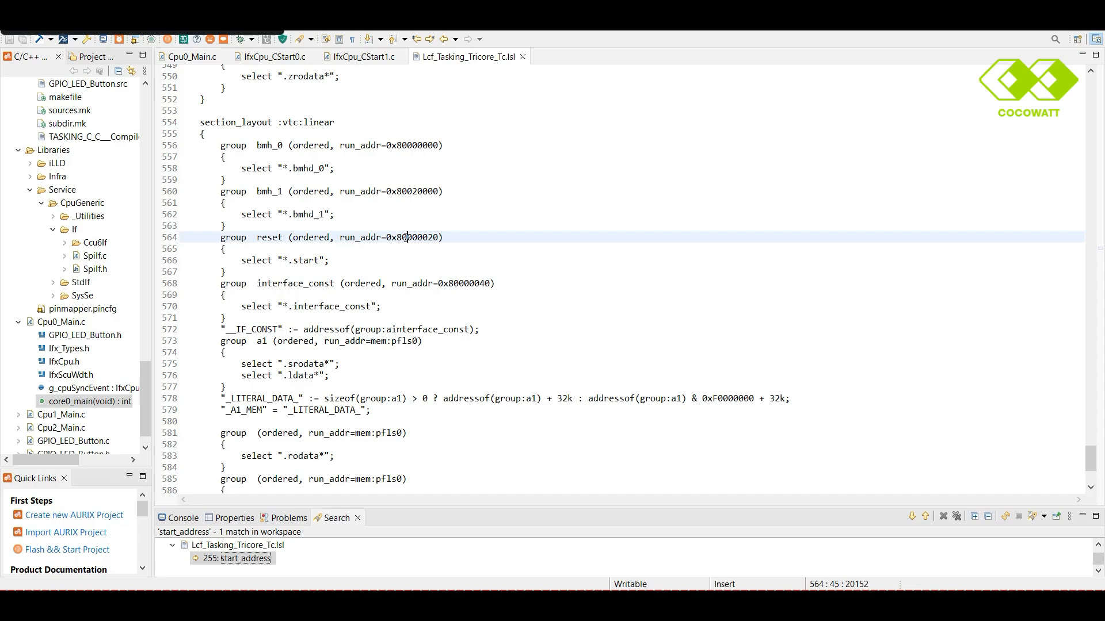
double_click(270, 238)
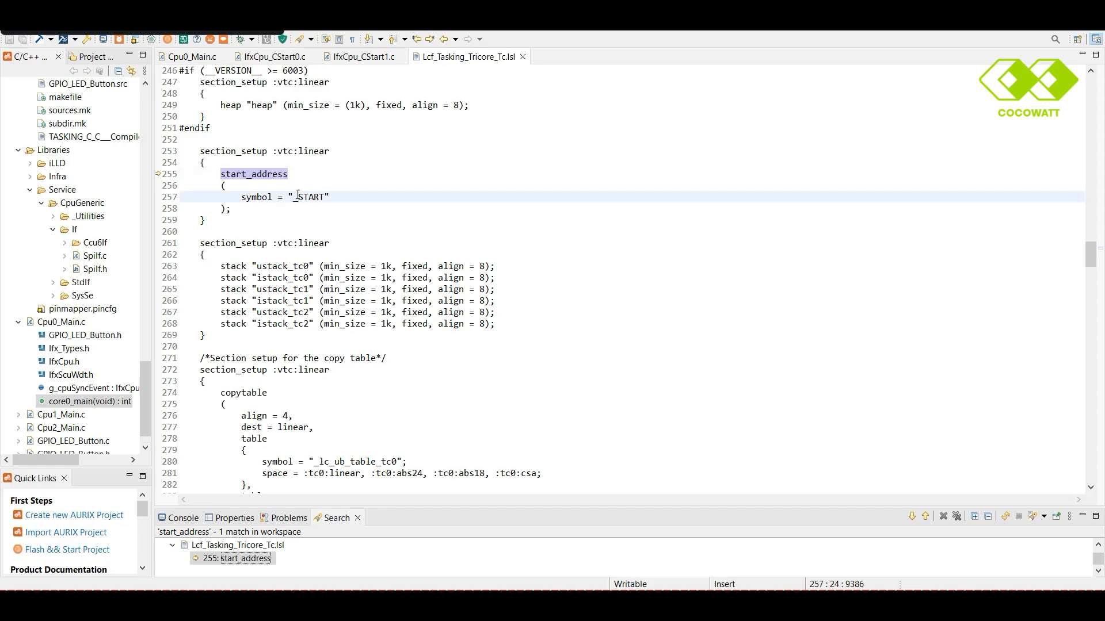
double_click(308, 197)
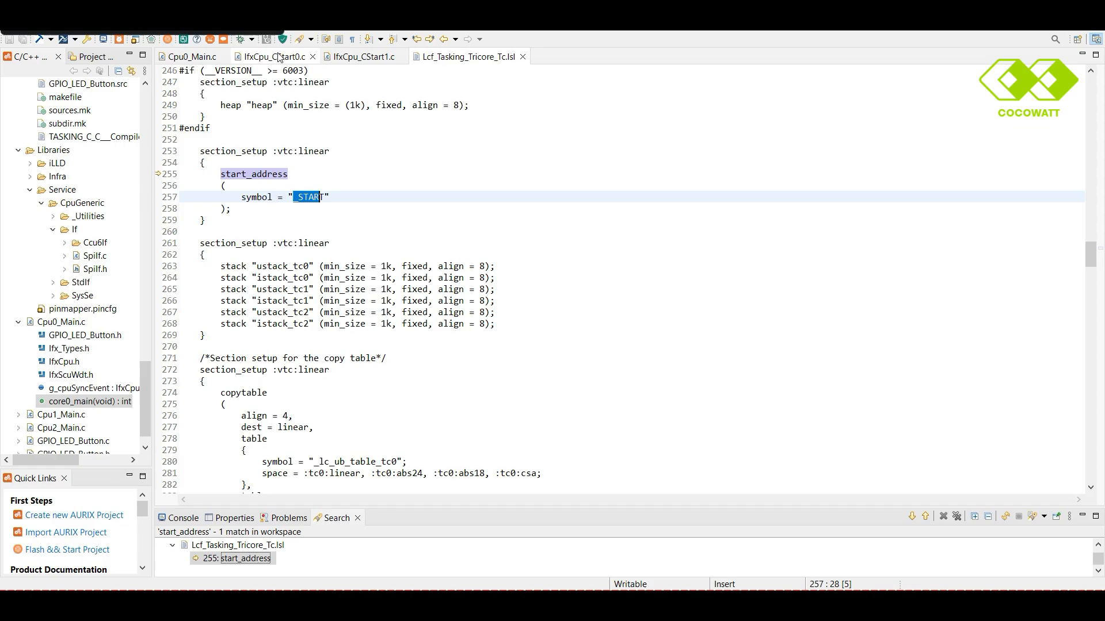
Follow _START into IfxCpu_CStart0.c and select its _Core0_start call.
left_click(271, 56)
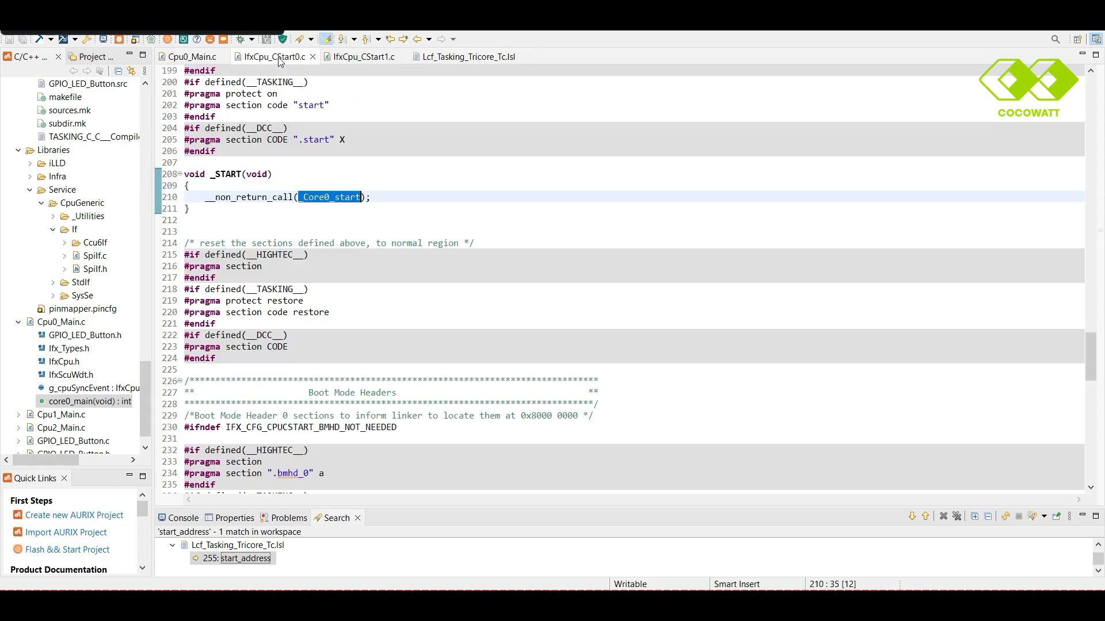
double_click(227, 174)
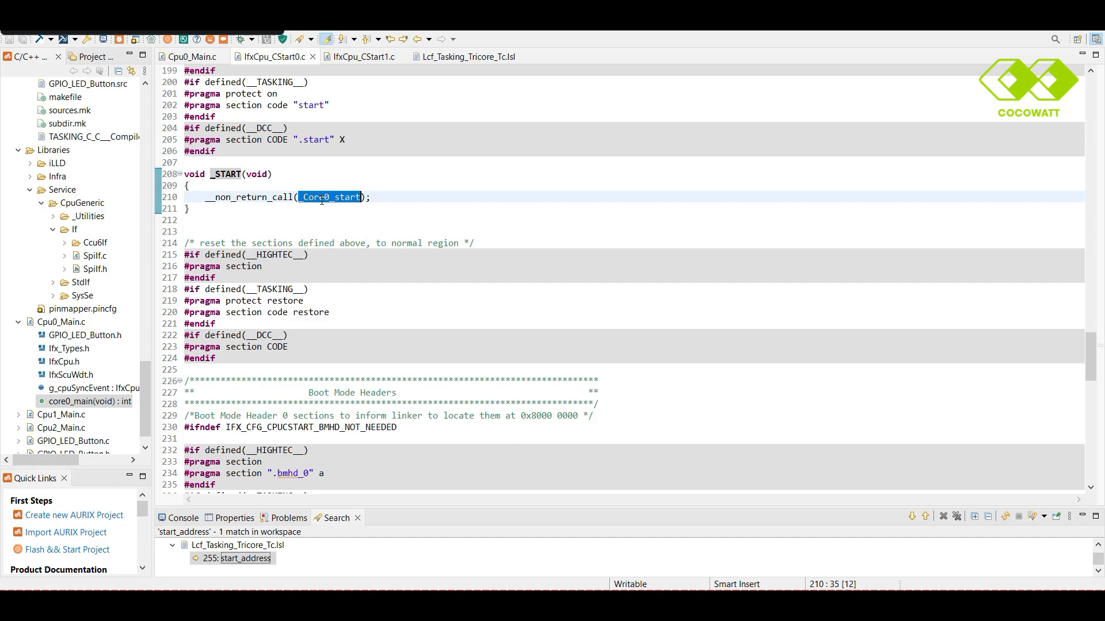
mouse_move(515, 286)
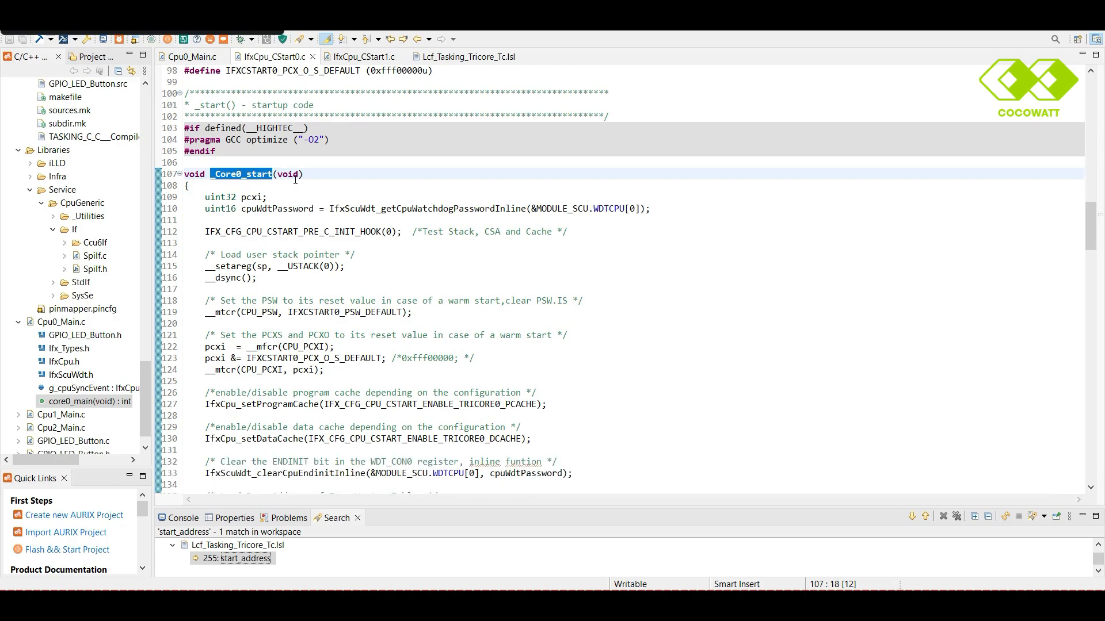
Scroll through _Core0_start's startup steps to its final __non_return_call into core0_main.
scroll("down", 3)
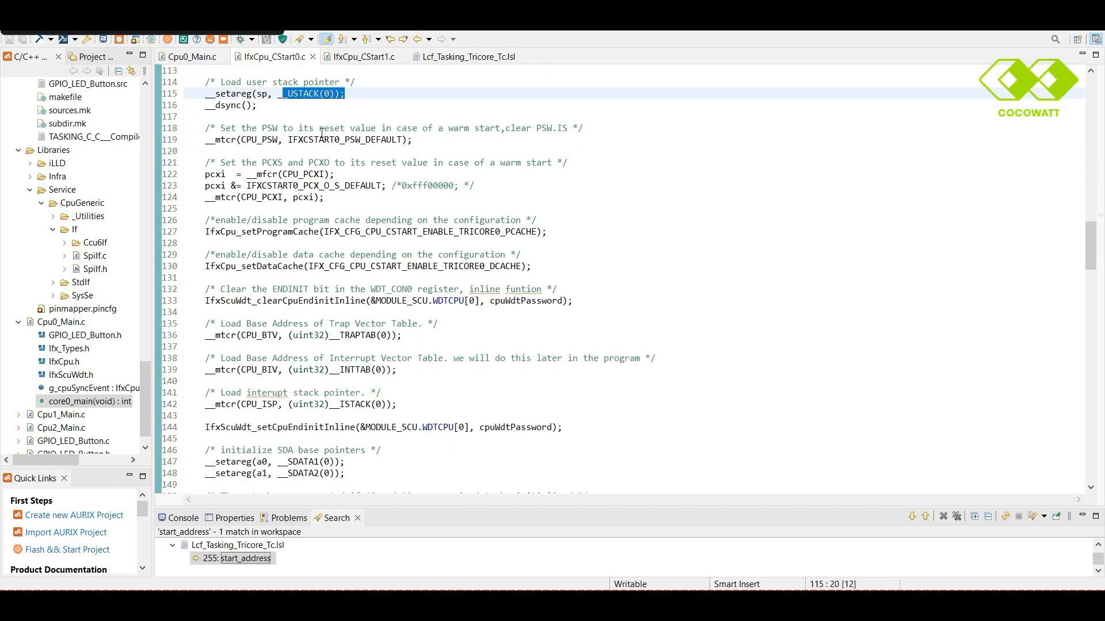
scroll("down", 3)
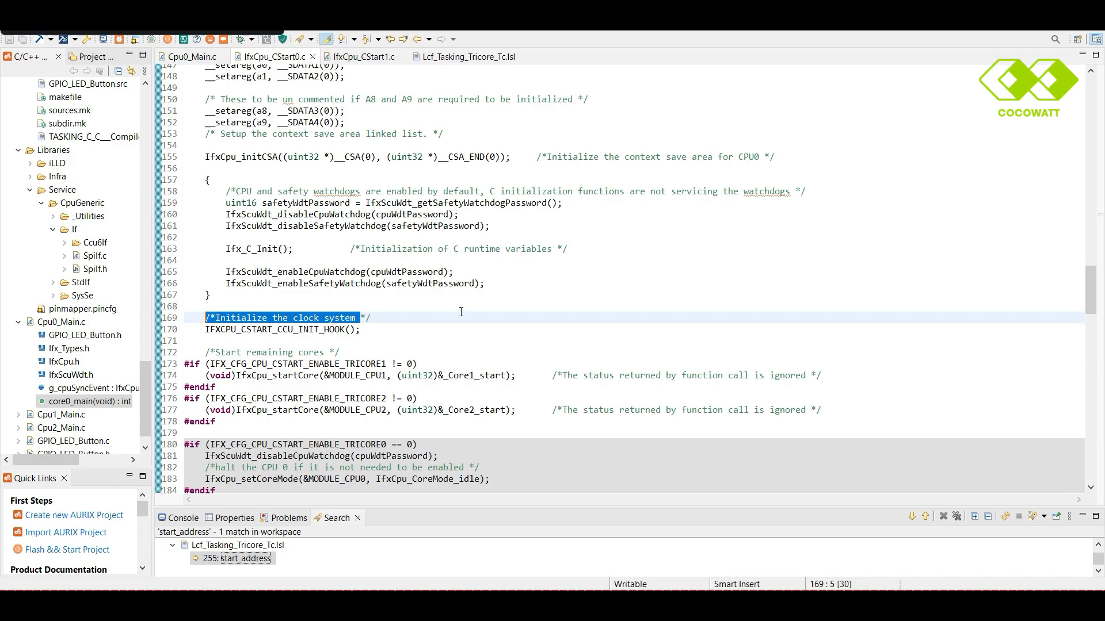
scroll("down", 3)
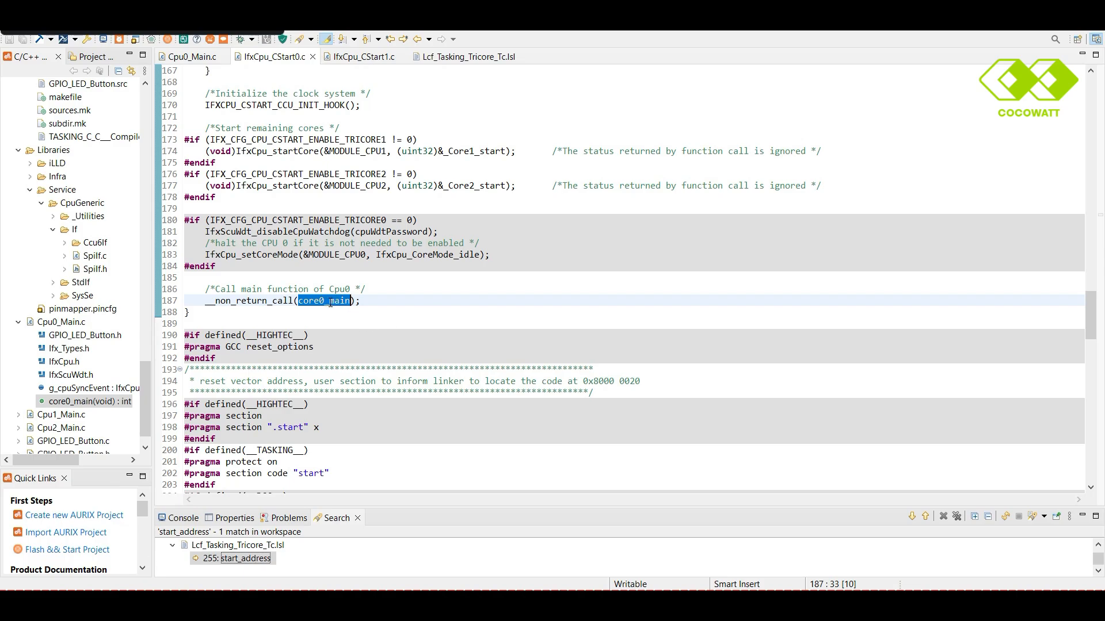
scroll("down", 3)
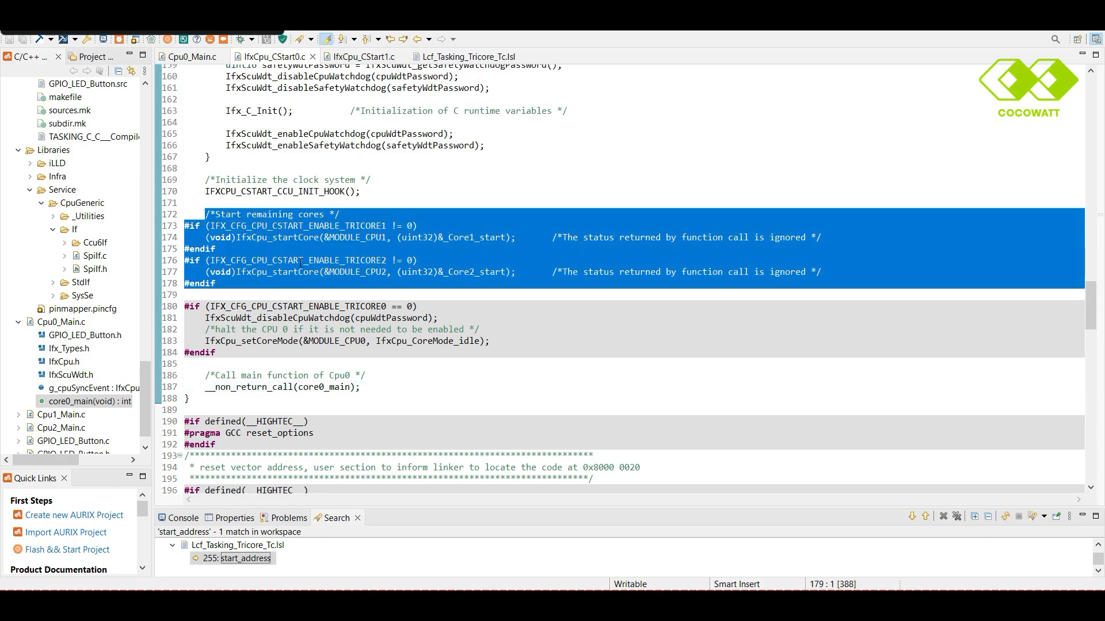
scroll("down", 3)
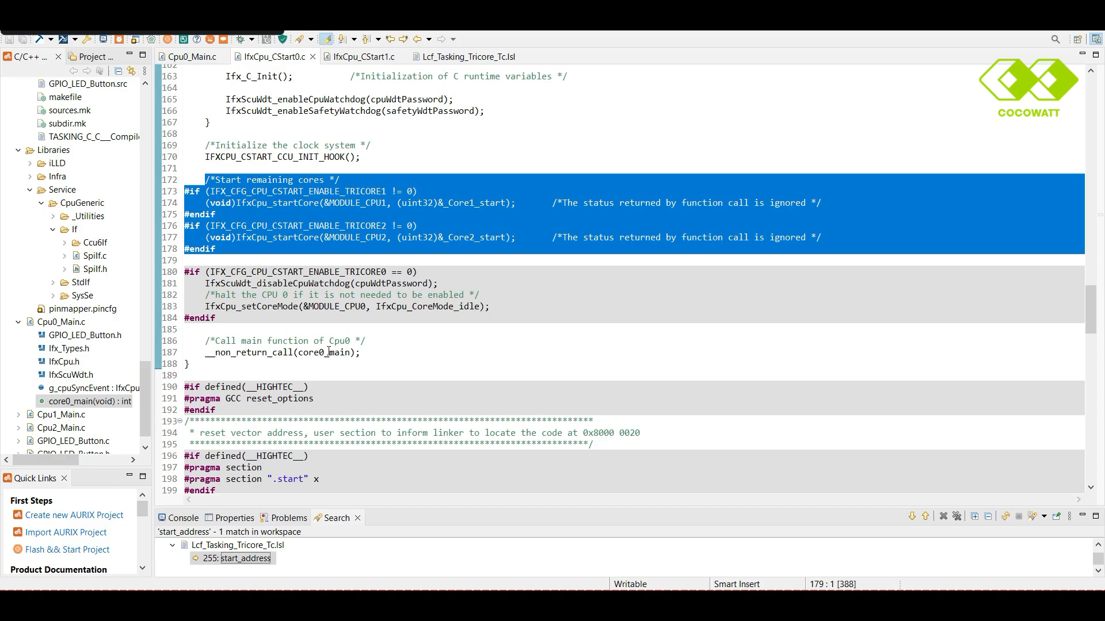
double_click(324, 352)
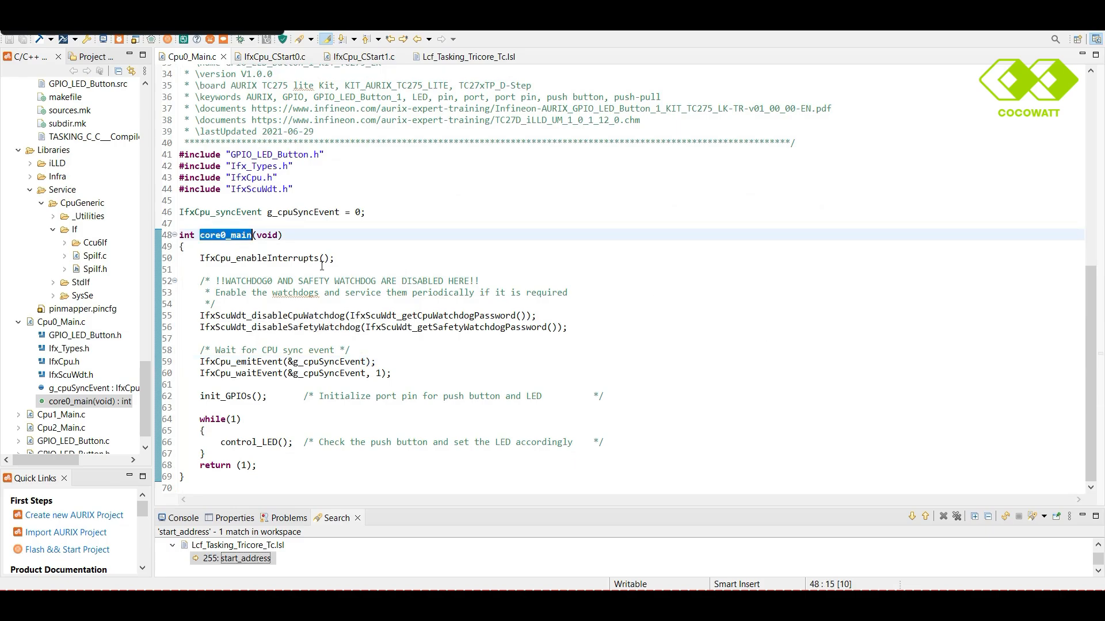
Highlight core0_main's body in Cpu0_Main.c: watchdog disable, core sync, GPIO init and LED loop.
left_click_drag(200, 258, 426, 442)
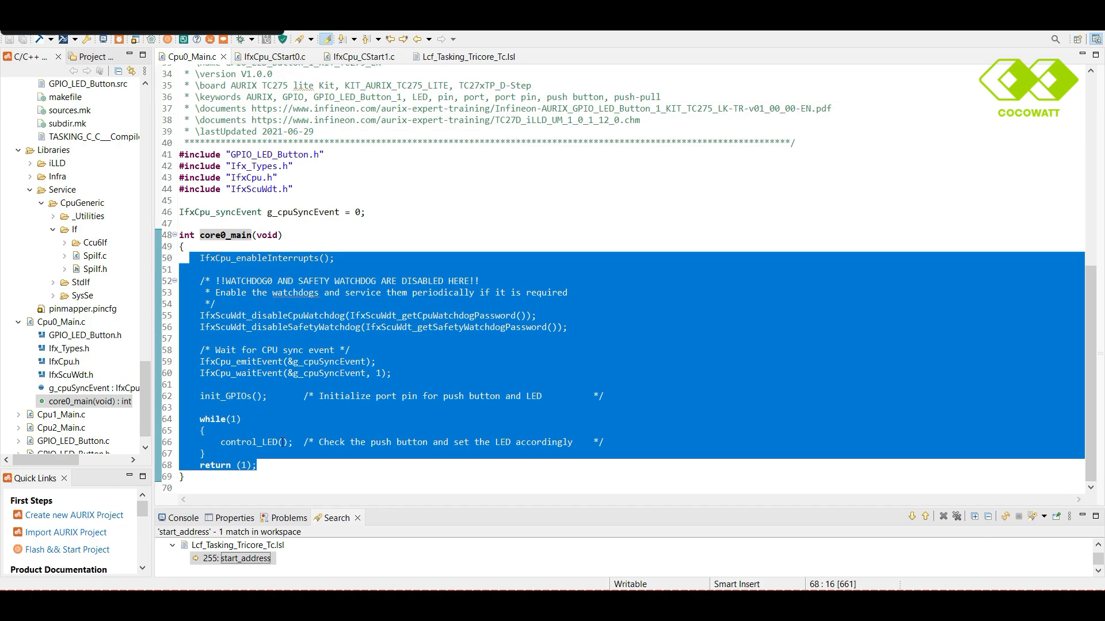
left_click(258, 465)
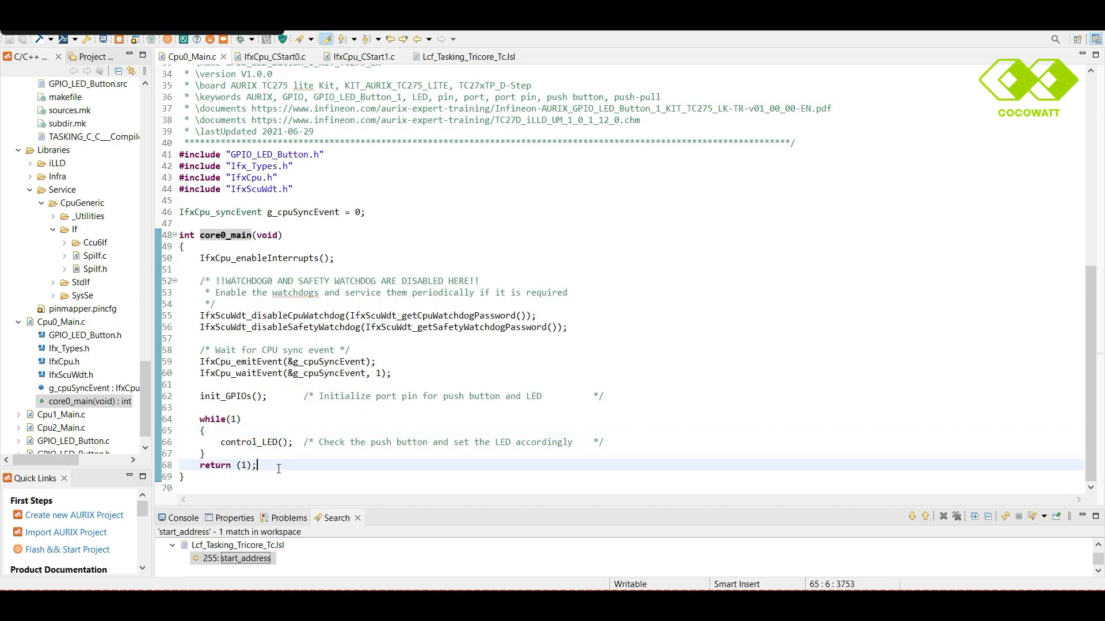
left_click_drag(200, 269, 258, 465)
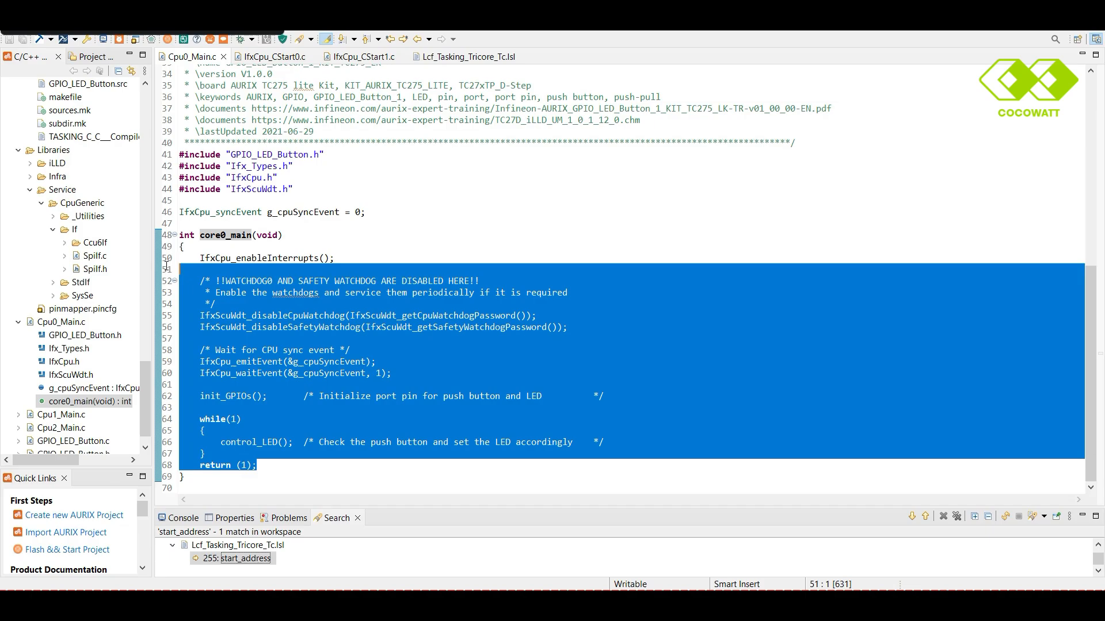